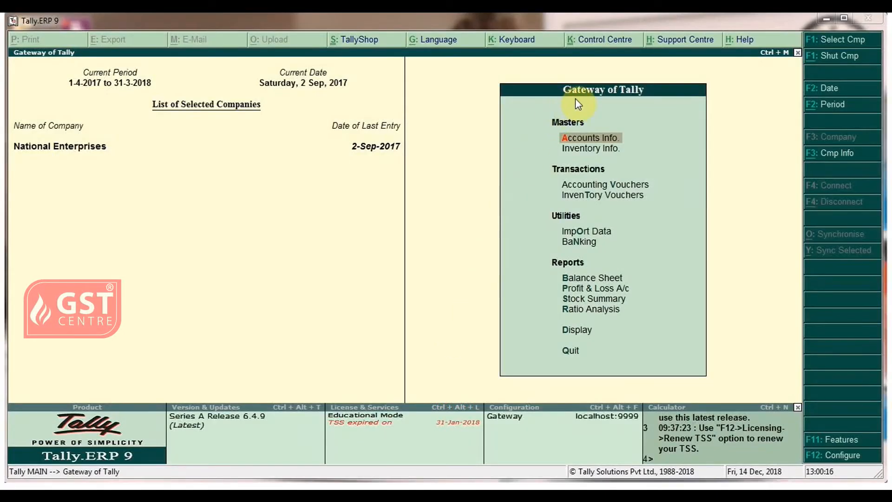
{"action": "mouse_move", "coordinate": [644, 98]}
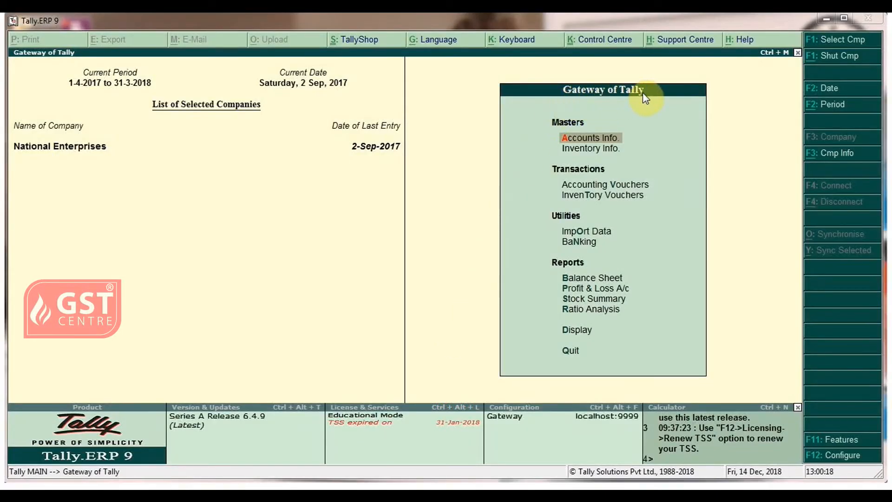
{"action": "mouse_move", "coordinate": [592, 176]}
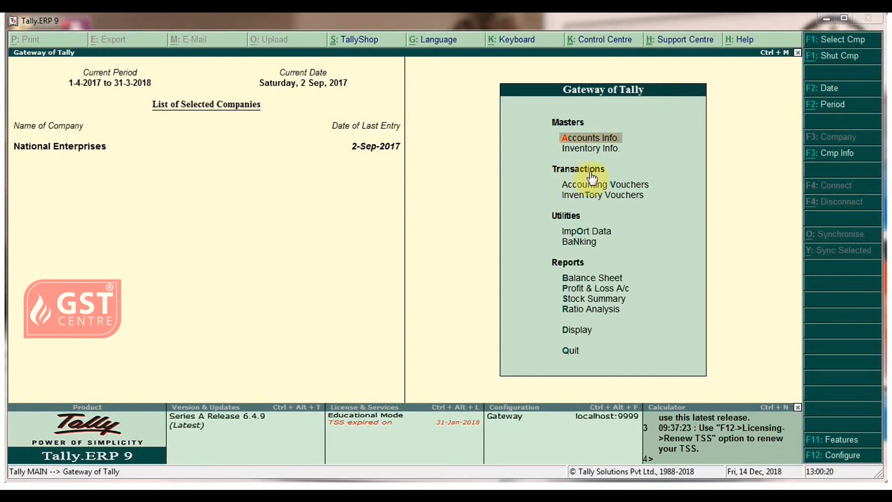
{"action": "mouse_move", "coordinate": [606, 177]}
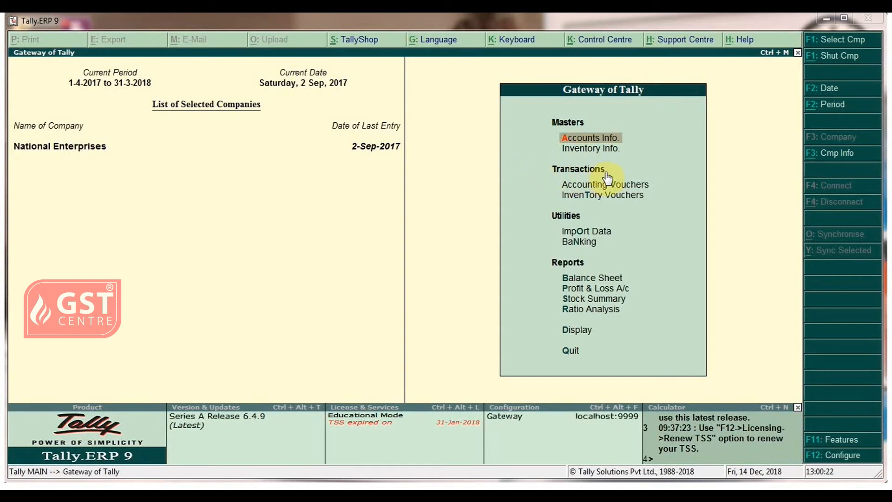
- Start a new Sales voucher No. 4 and switch it to Accounting Invoice mode
{"action": "left_click", "coordinate": [605, 184]}
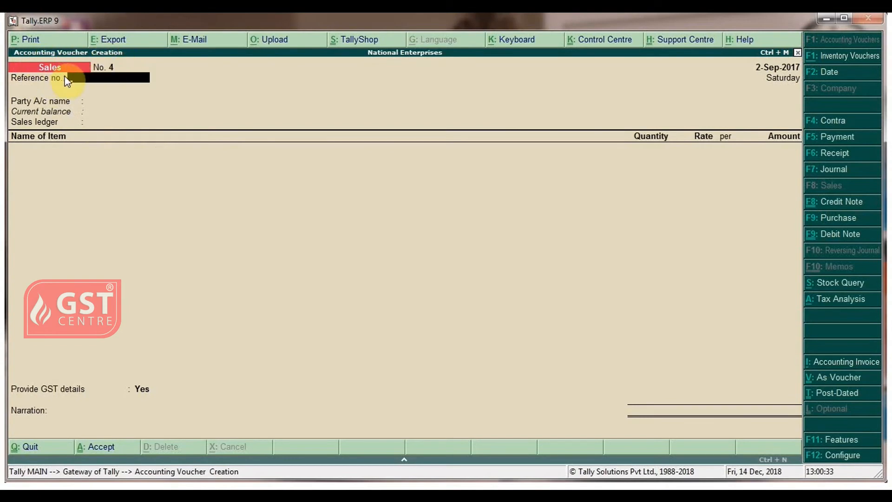
{"action": "mouse_move", "coordinate": [754, 363]}
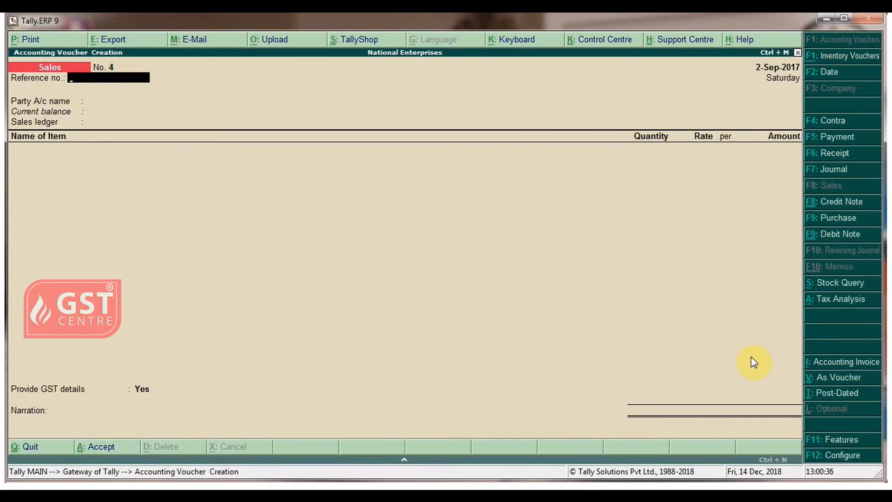
{"action": "left_click", "coordinate": [847, 362]}
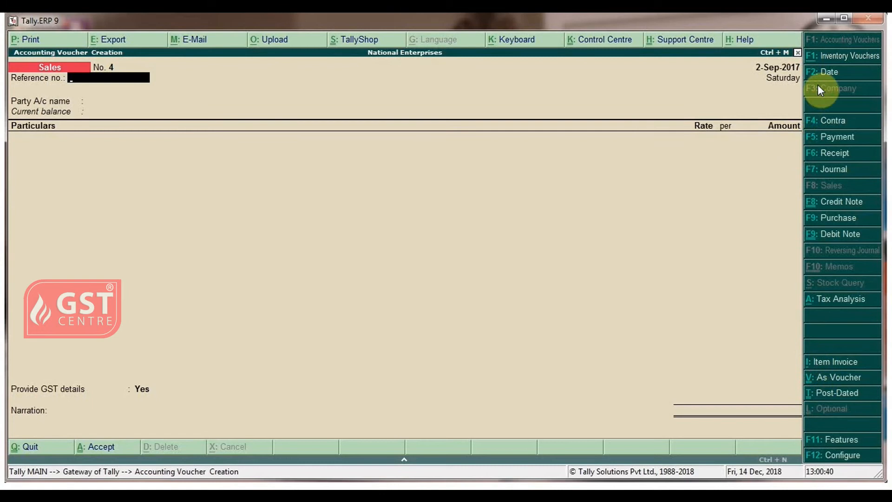
- Date the voucher 1-Oct-2017 with reference 4, party PVR Traders, accepting party details
{"action": "left_click", "coordinate": [829, 71]}
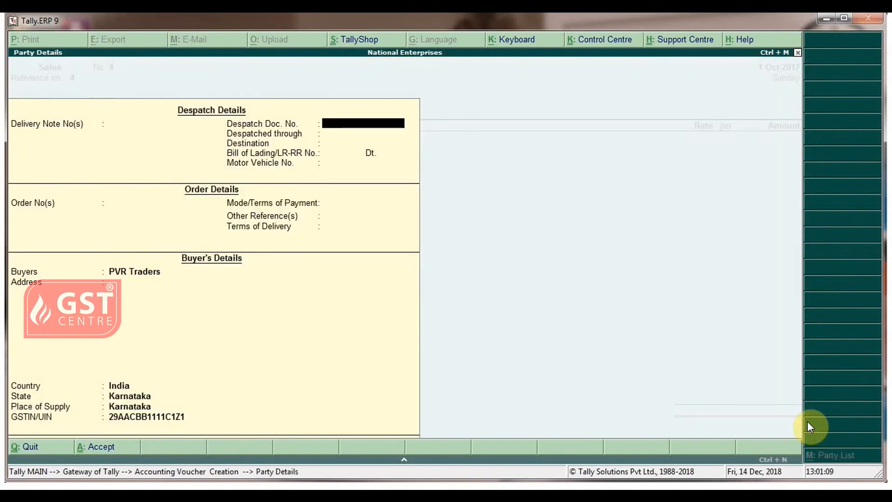
{"action": "left_click", "coordinate": [168, 416]}
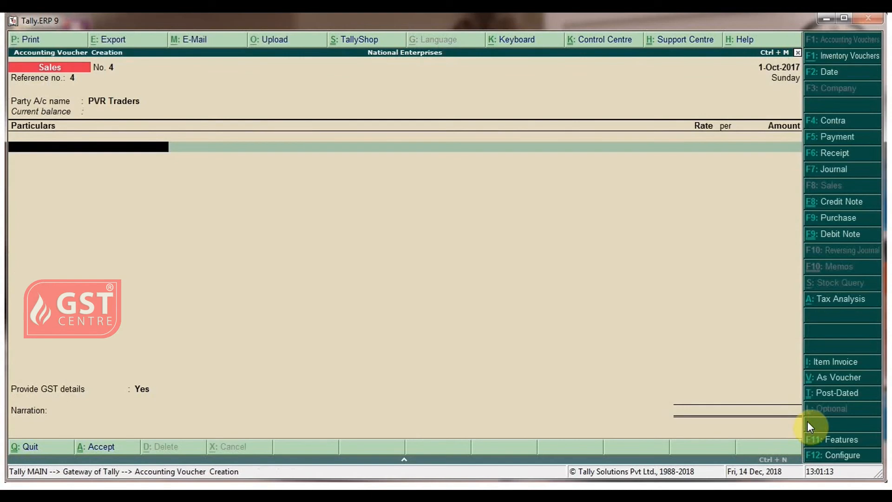
- Enter Photography Services at 1,500 plus Central Tax and State Tax ledgers, 135 each
{"action": "type", "text": "Photography Services"}
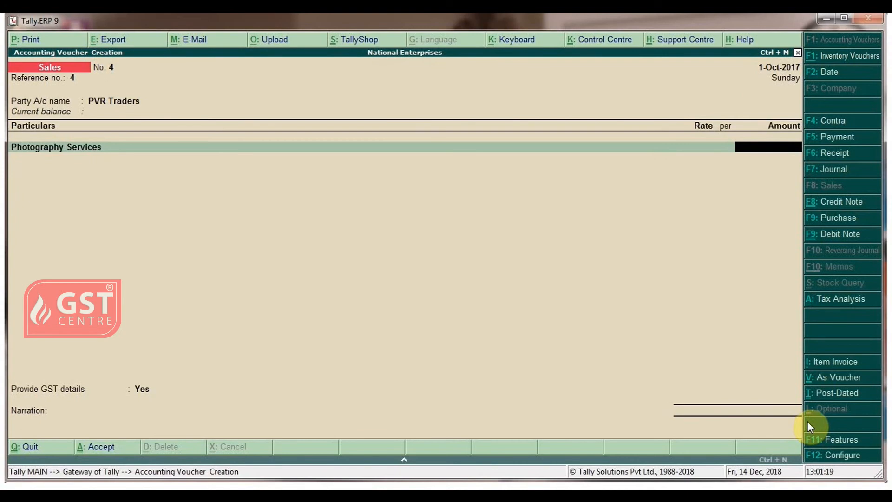
{"action": "type", "text": "1500"}
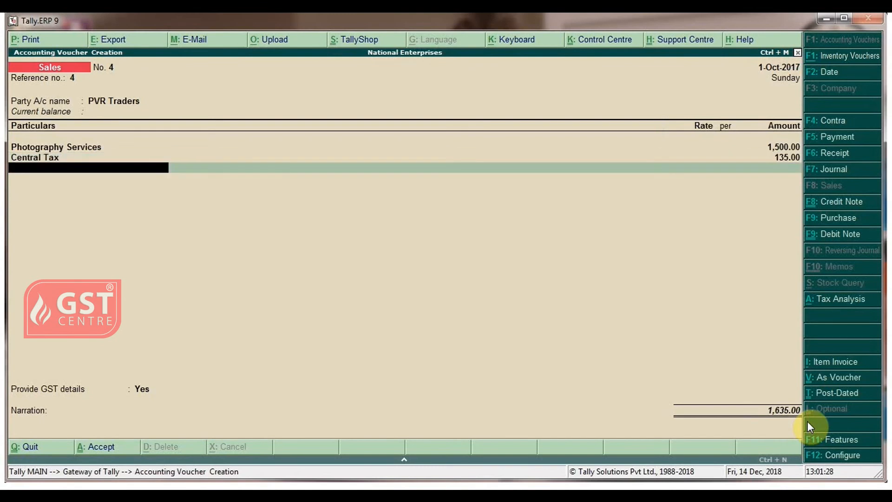
{"action": "type", "text": "State Tax"}
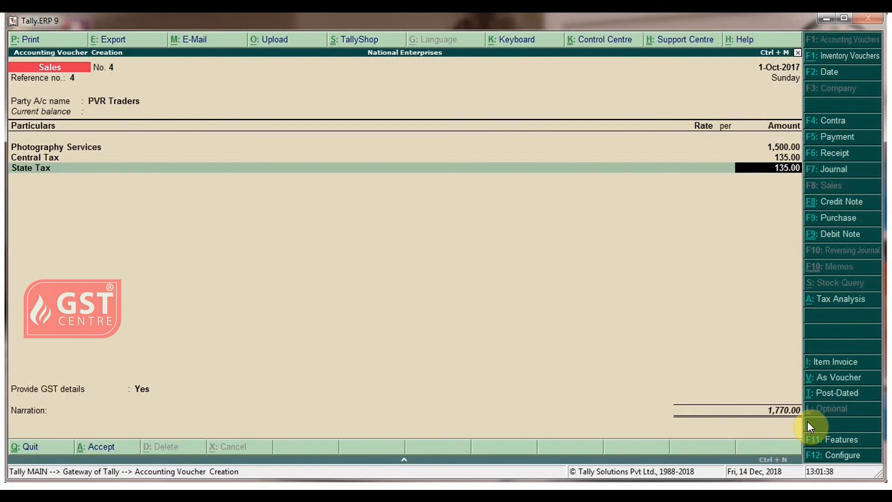
- Set Provide GST details to No on the sales voucher
{"action": "left_click", "coordinate": [142, 388]}
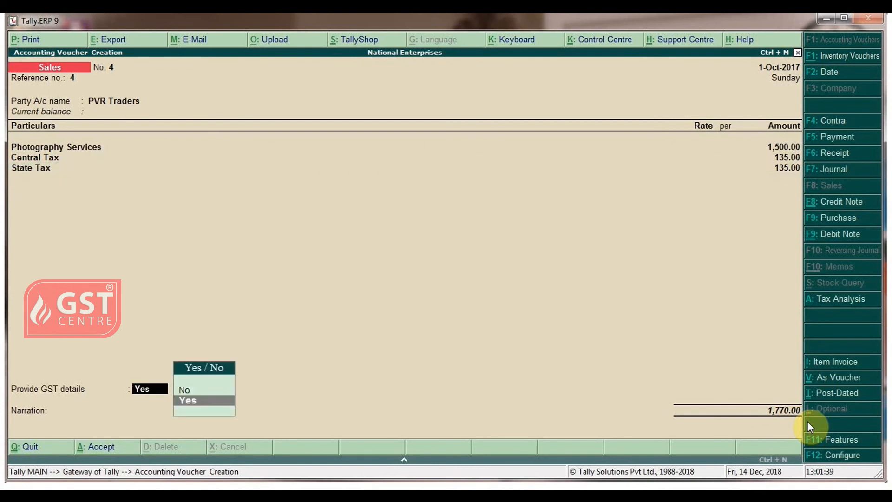
{"action": "key", "text": "Up"}
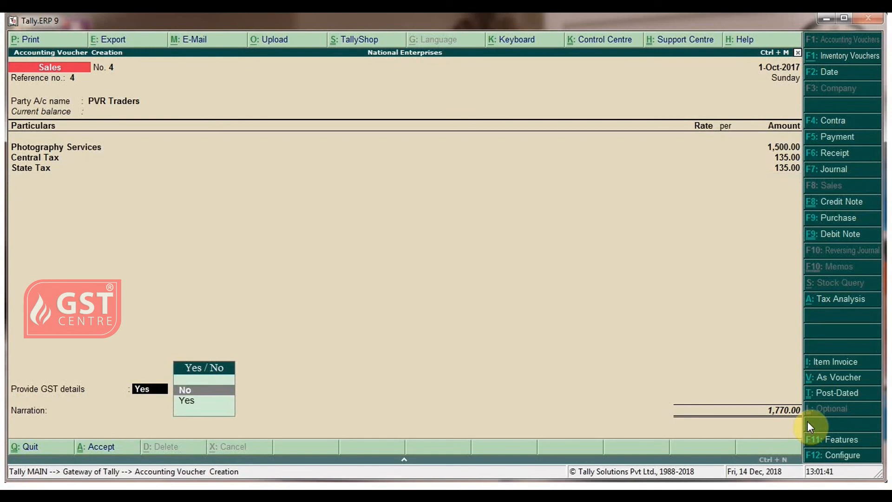
{"action": "left_click", "coordinate": [185, 390]}
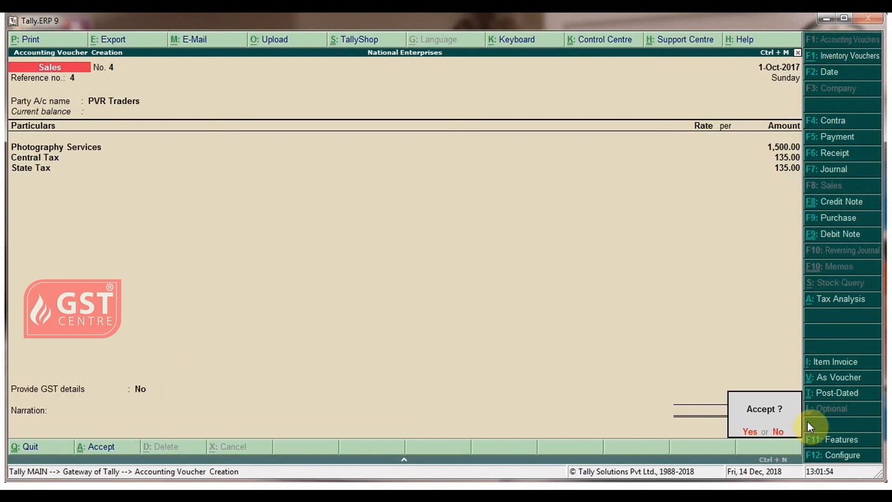
- Accept sales voucher 4 and quit back to the Gateway of Tally
{"action": "left_click", "coordinate": [749, 431]}
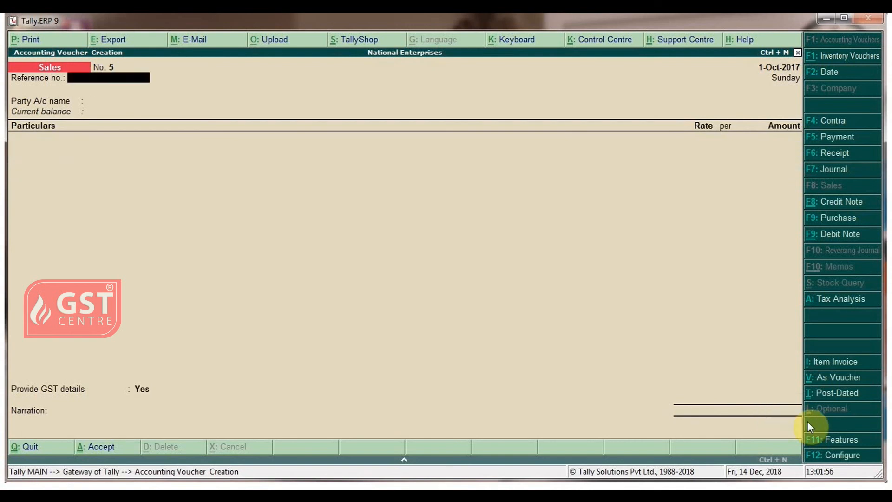
{"action": "left_click", "coordinate": [25, 446]}
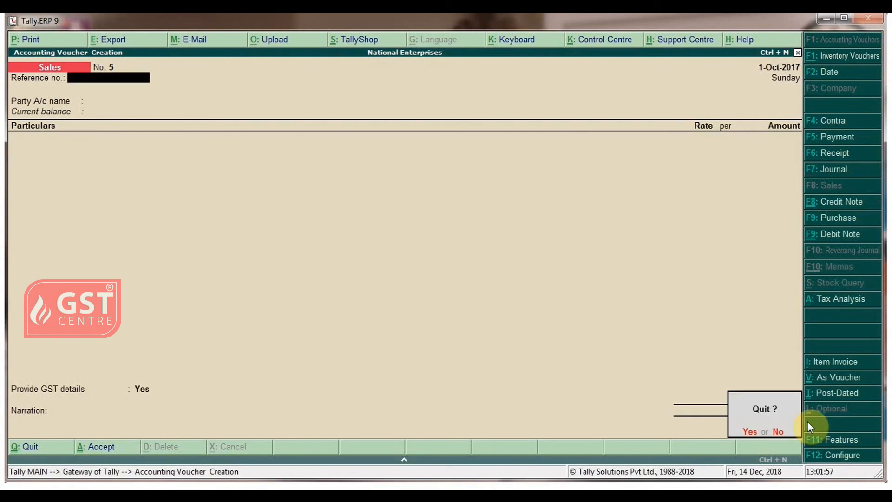
{"action": "left_click", "coordinate": [749, 431]}
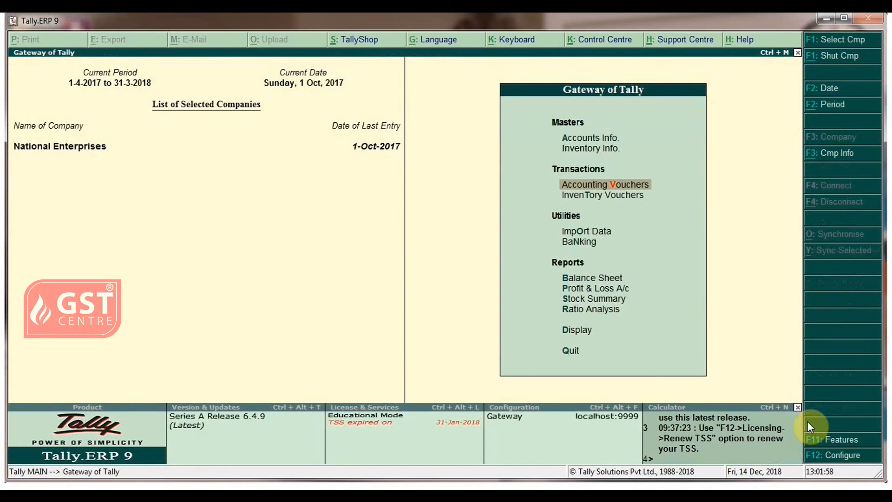